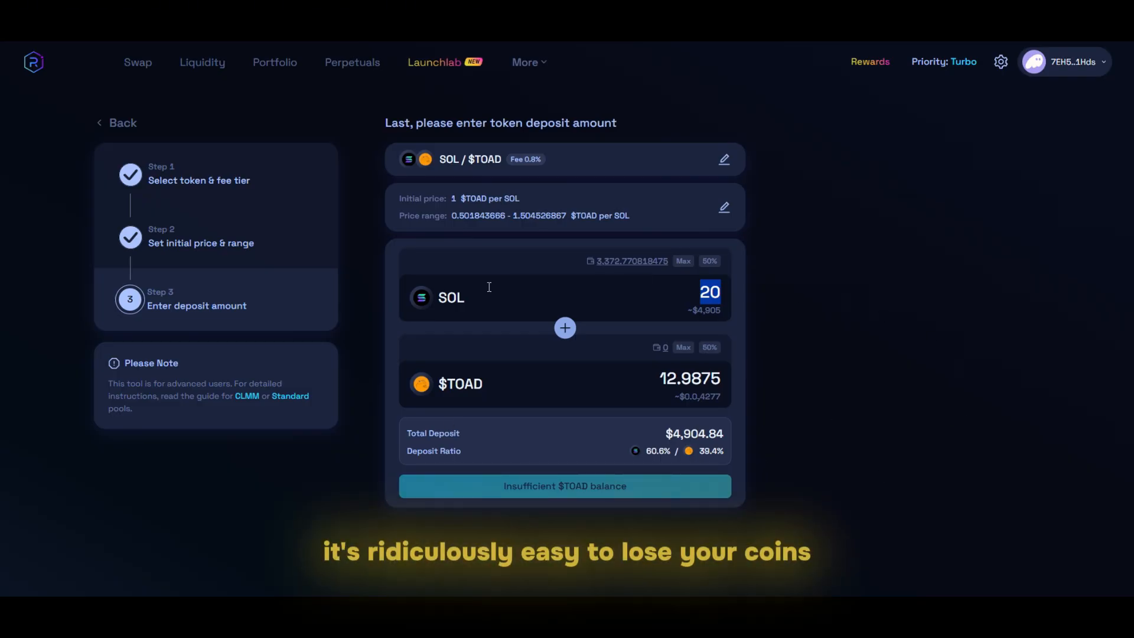
pyautogui.moveTo(296, 101)
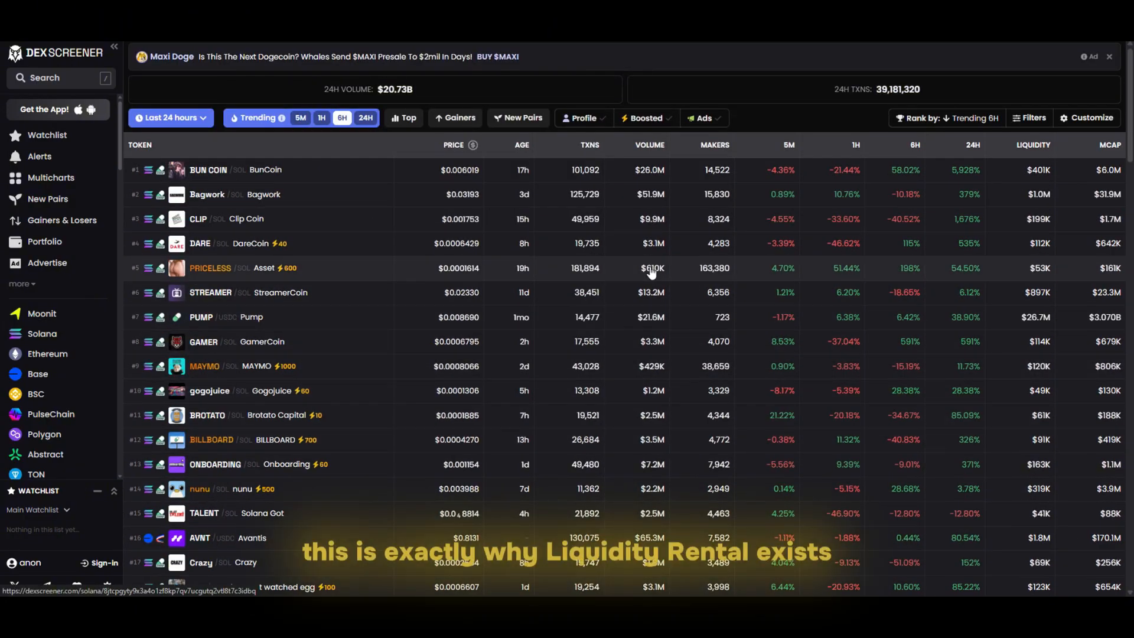
# Step: Browse the landing page and start the 'Launch by 3 easy steps' token creator
pyautogui.scroll(-3)
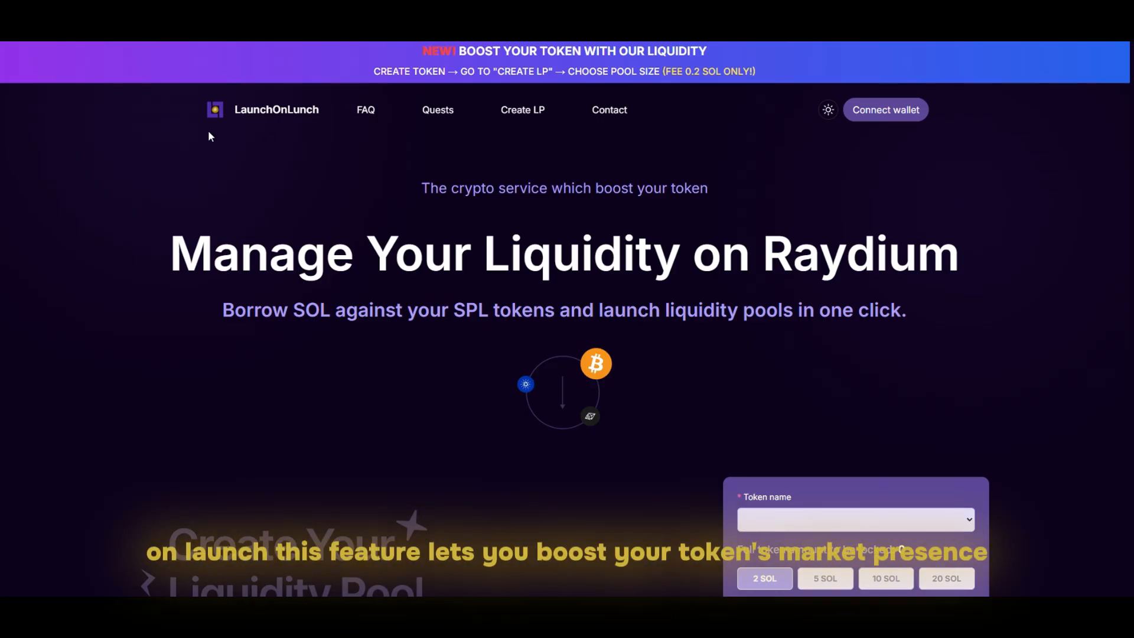
pyautogui.scroll(-3)
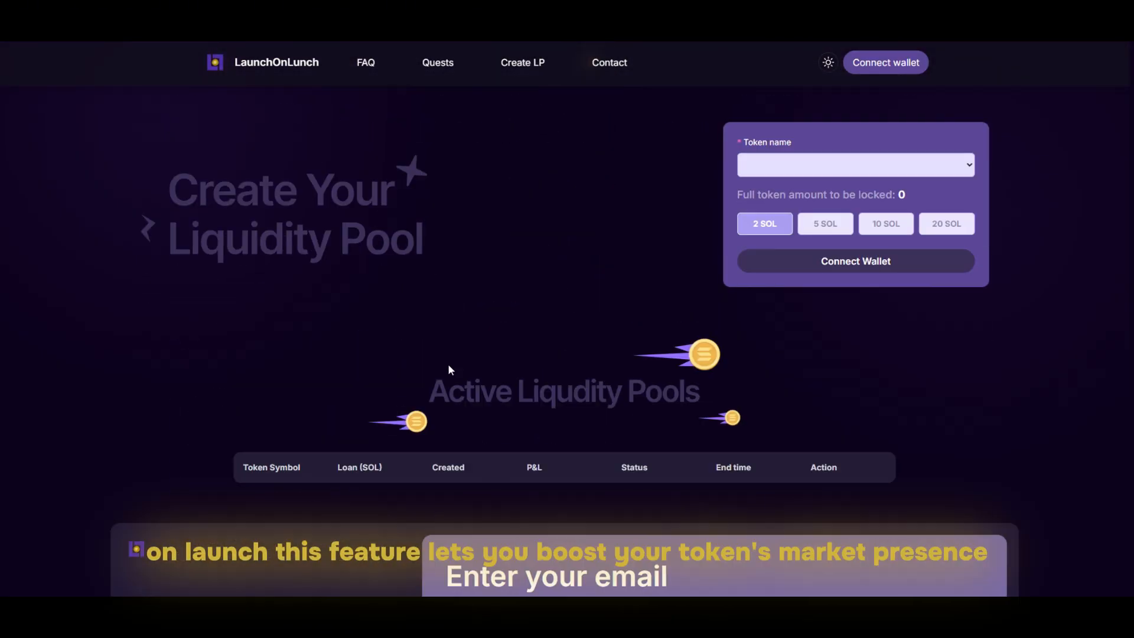
pyautogui.scroll(3)
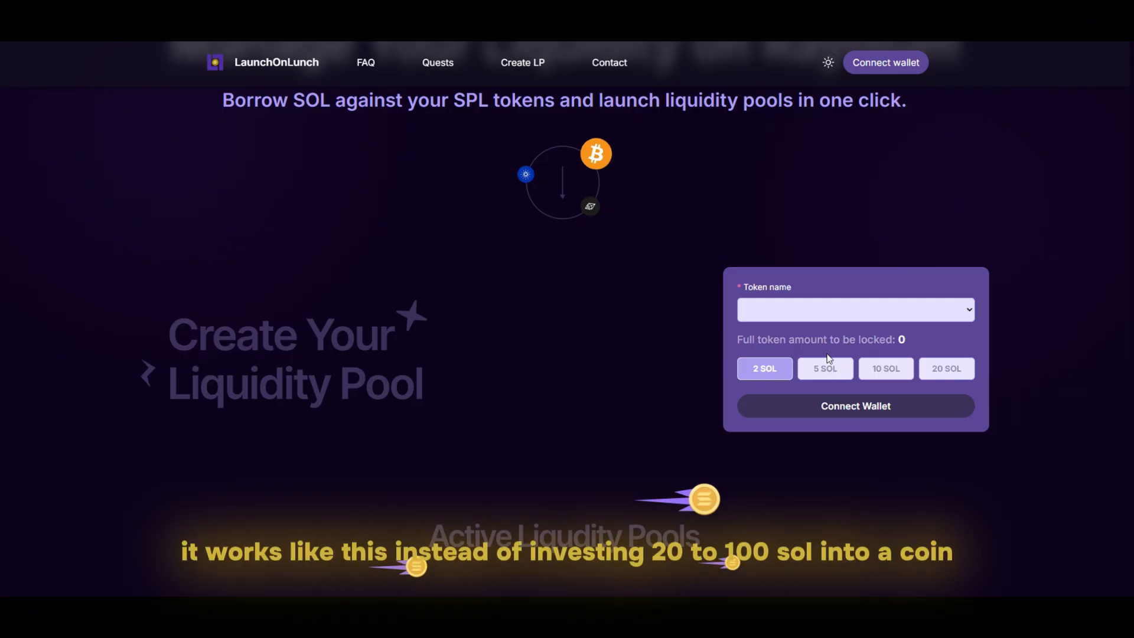
pyautogui.moveTo(947, 368)
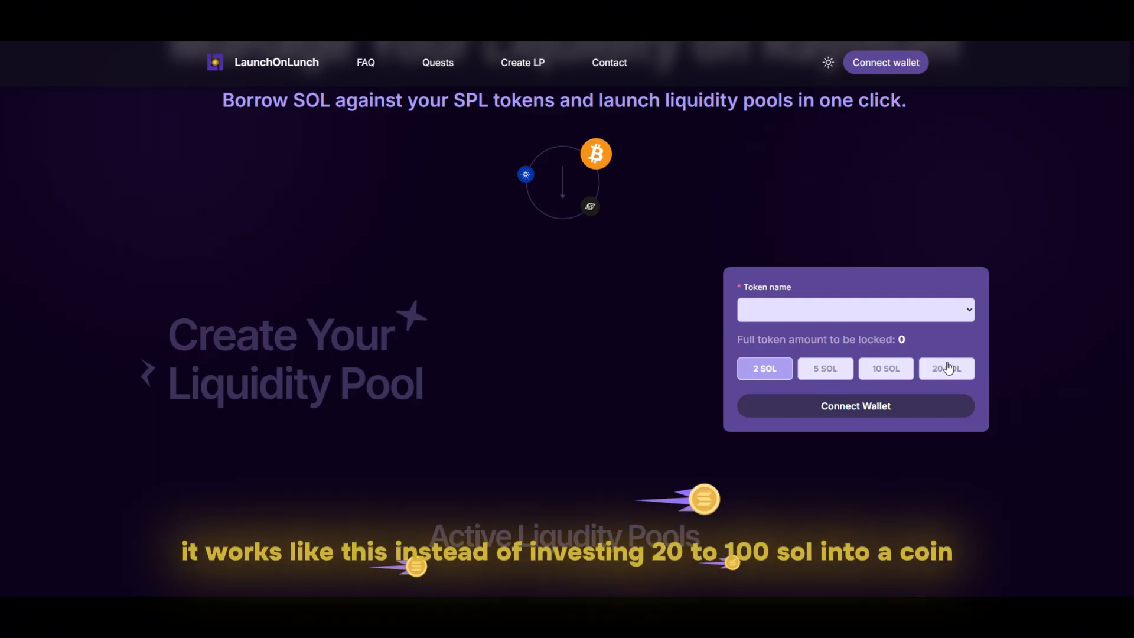
pyautogui.scroll(-3)
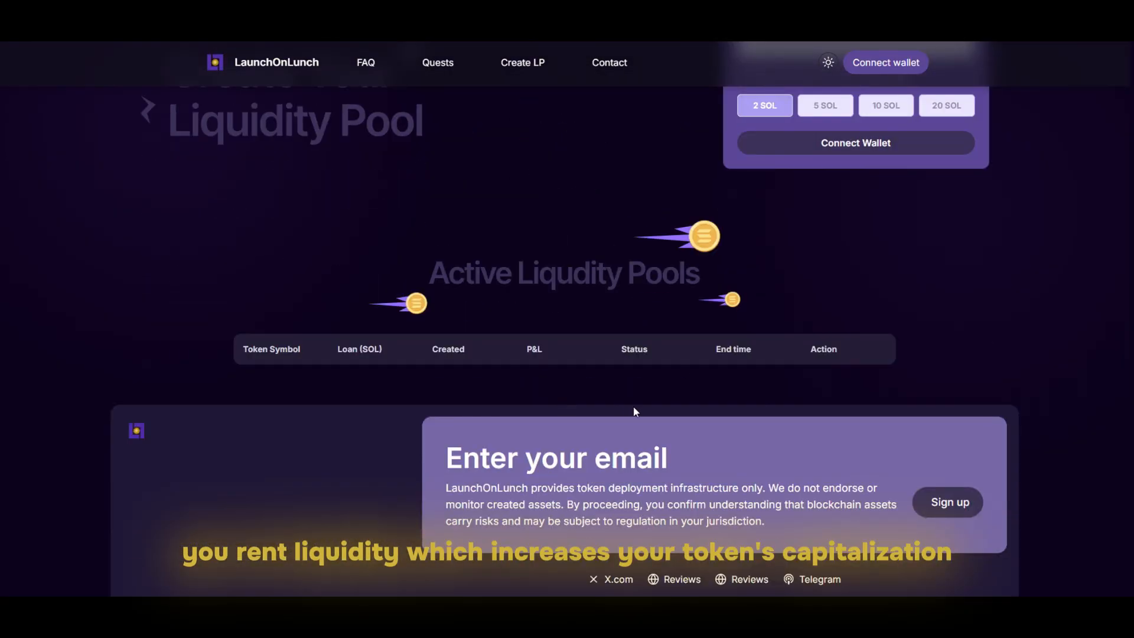
pyautogui.scroll(3)
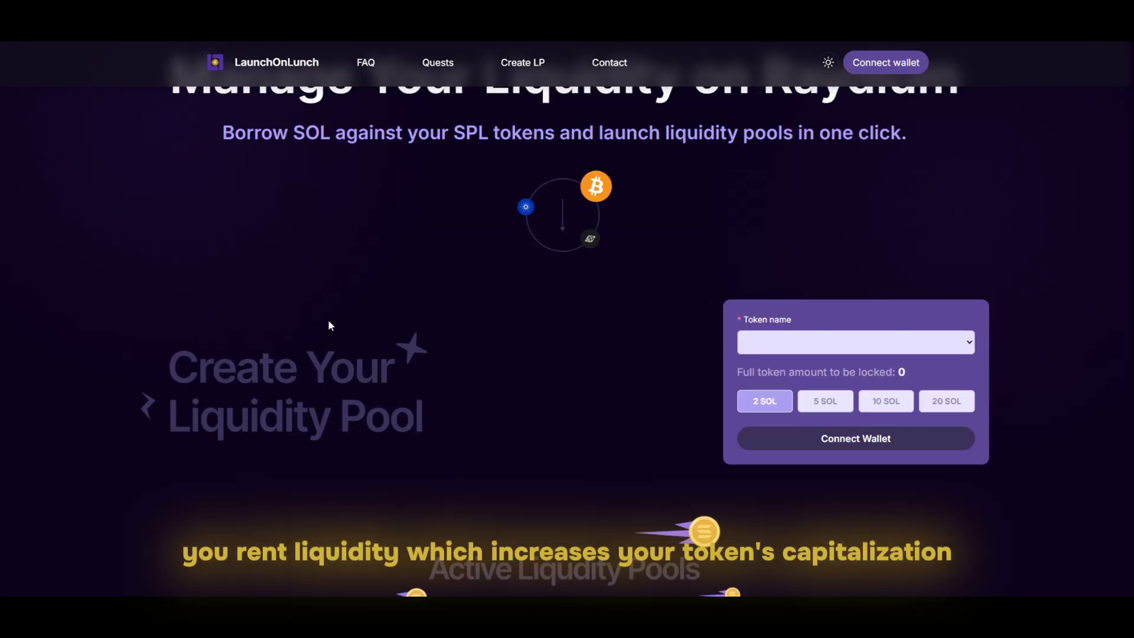
pyautogui.scroll(3)
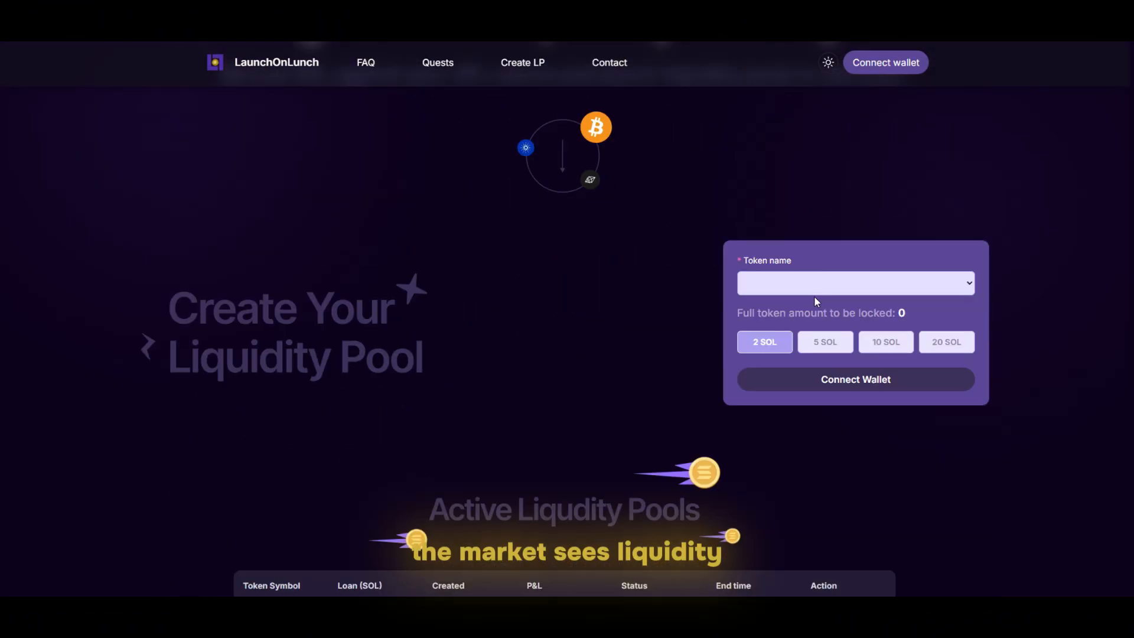
pyautogui.scroll(3)
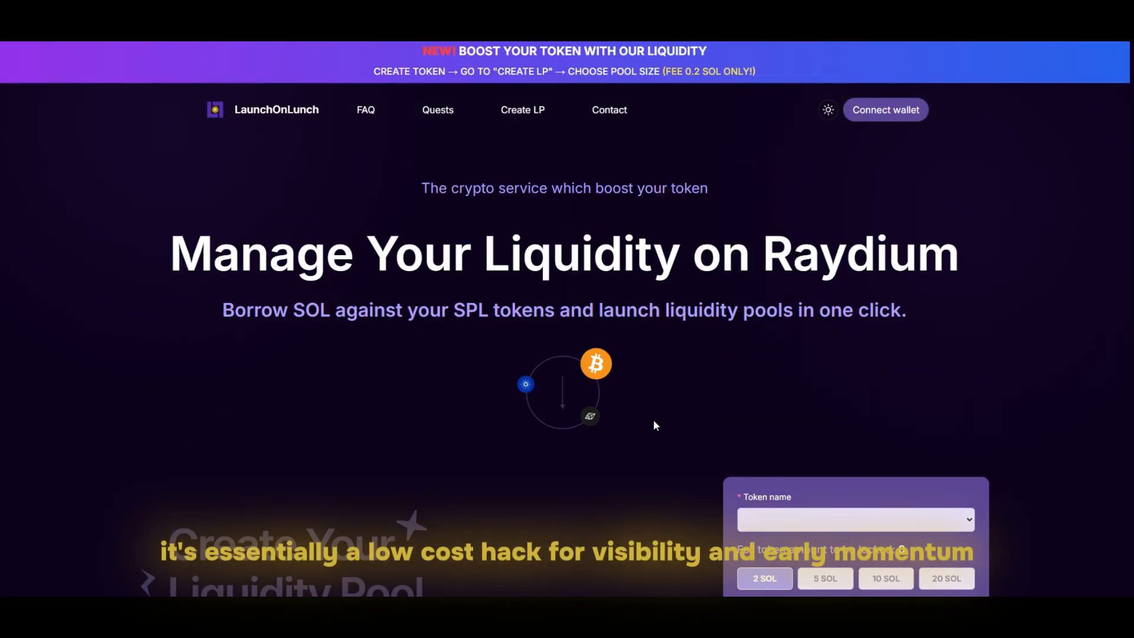
pyautogui.scroll(-3)
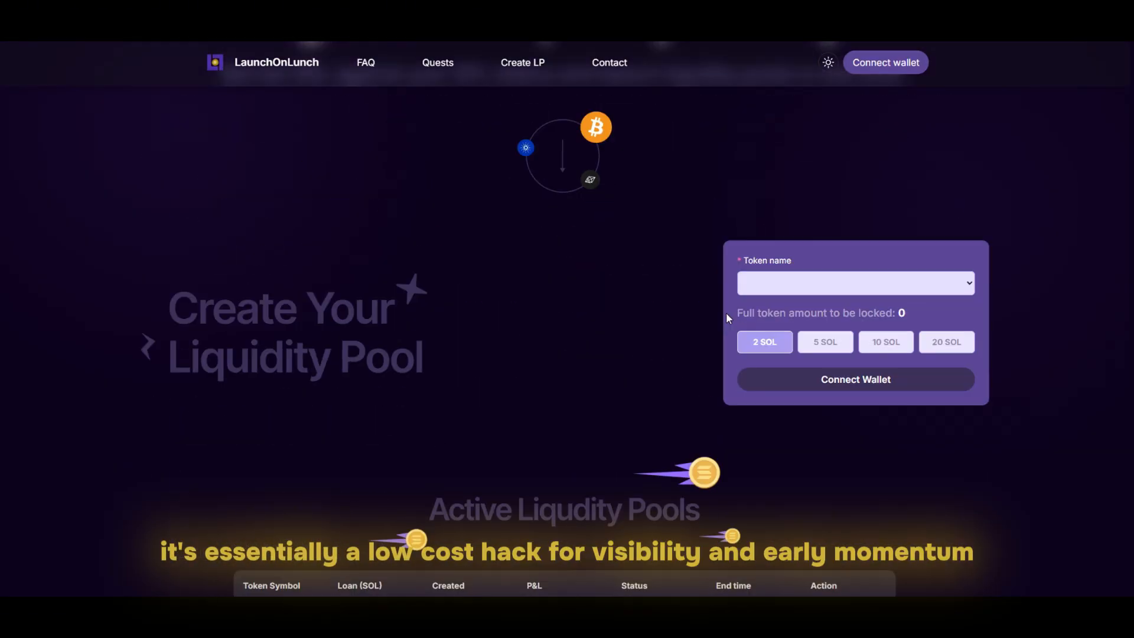
pyautogui.scroll(3)
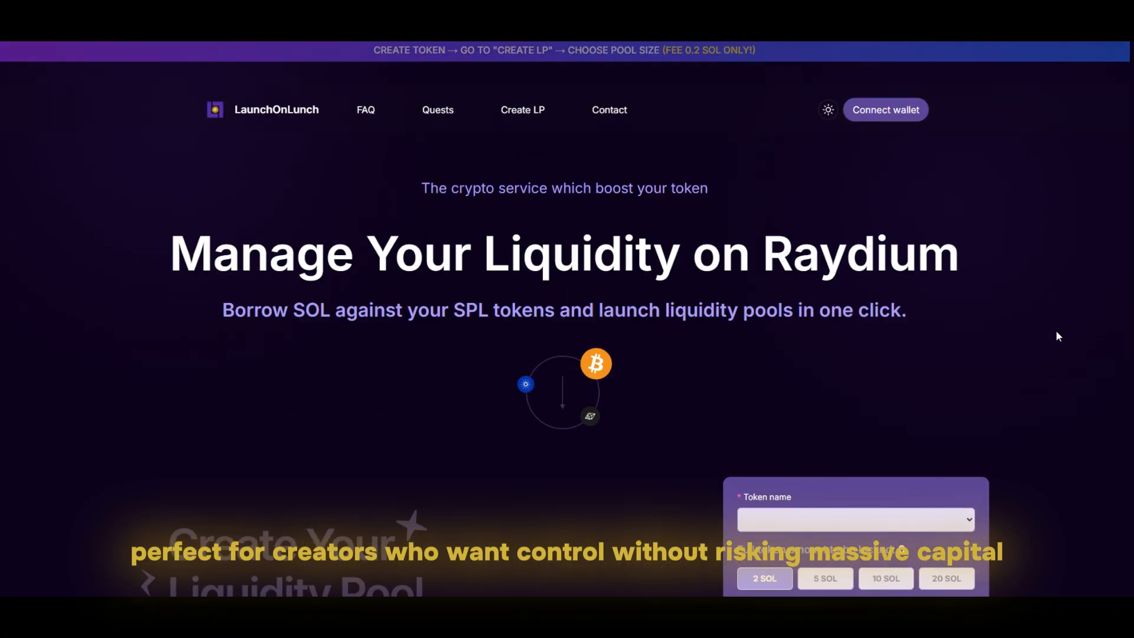
pyautogui.click(885, 110)
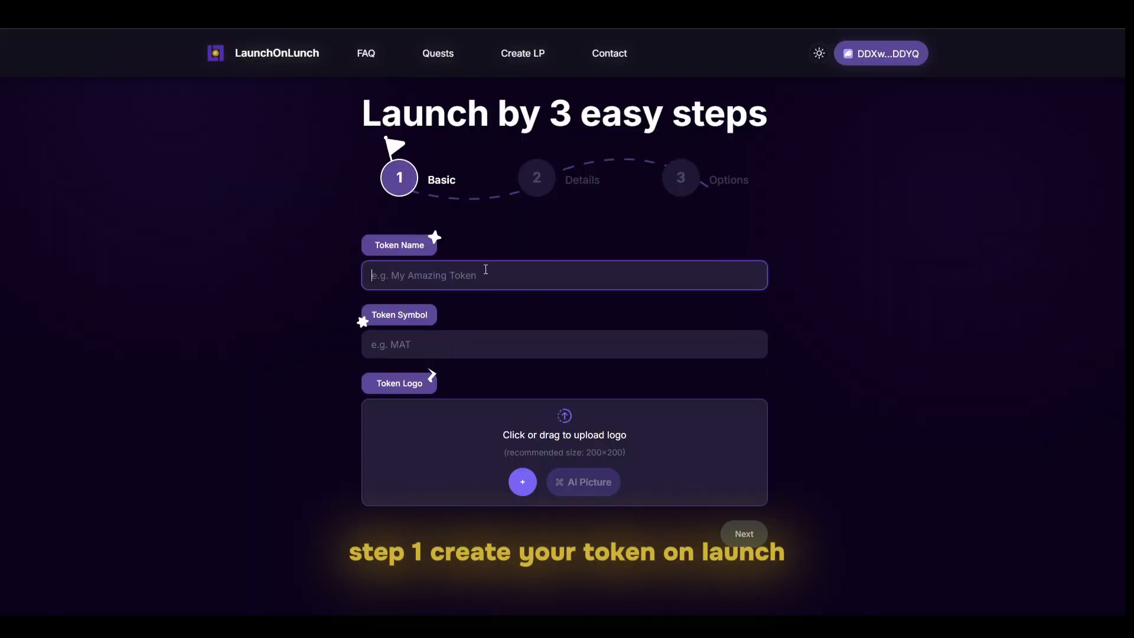
# Step: Enter StreamerCoin as the token name and STREAMER as the symbol
pyautogui.write('StreamerCoin')
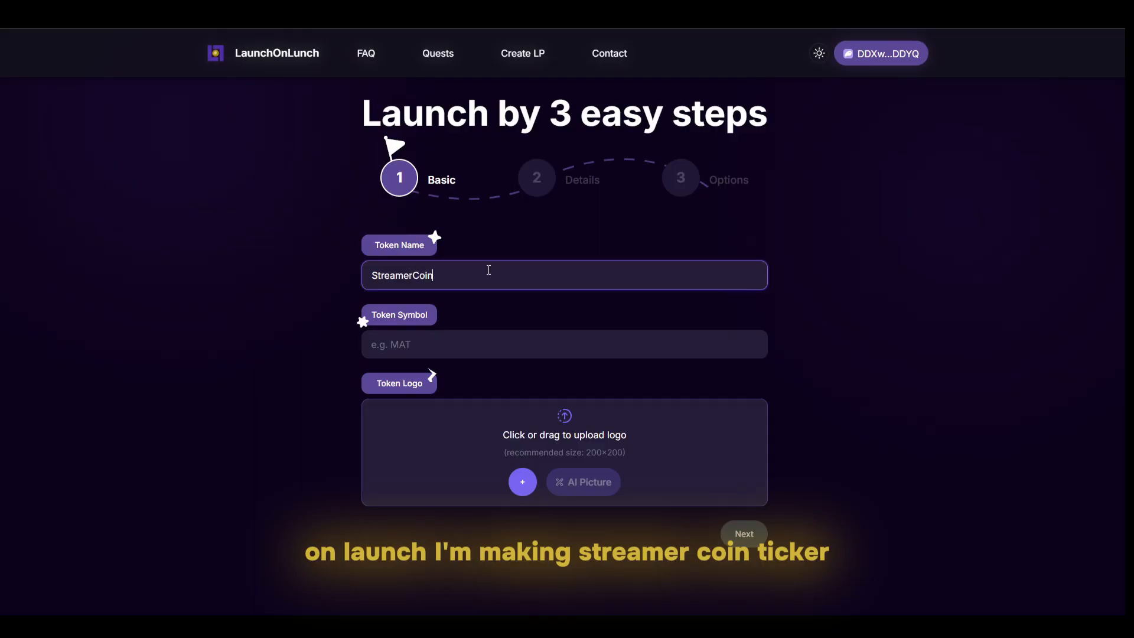
pyautogui.write('STREAME')
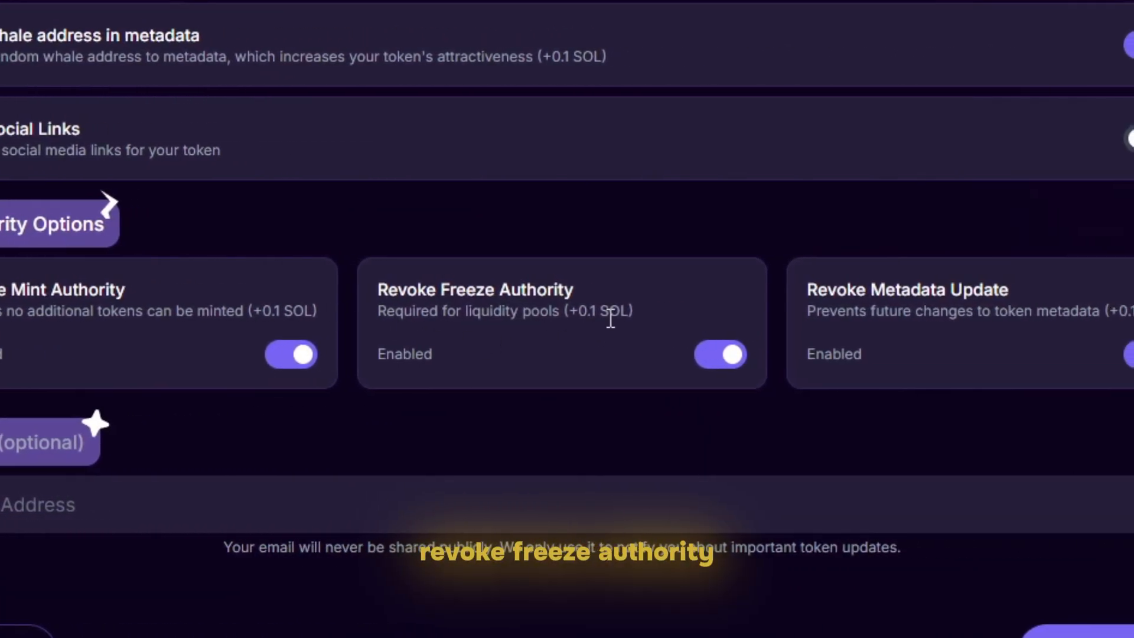
pyautogui.moveTo(466, 253)
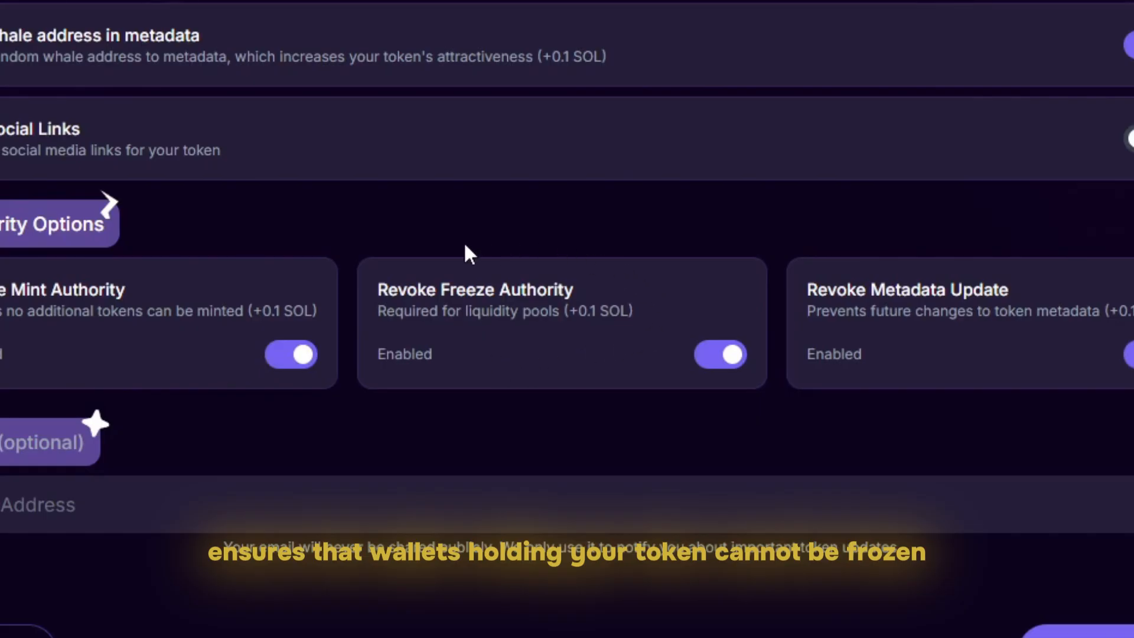
pyautogui.moveTo(392, 271)
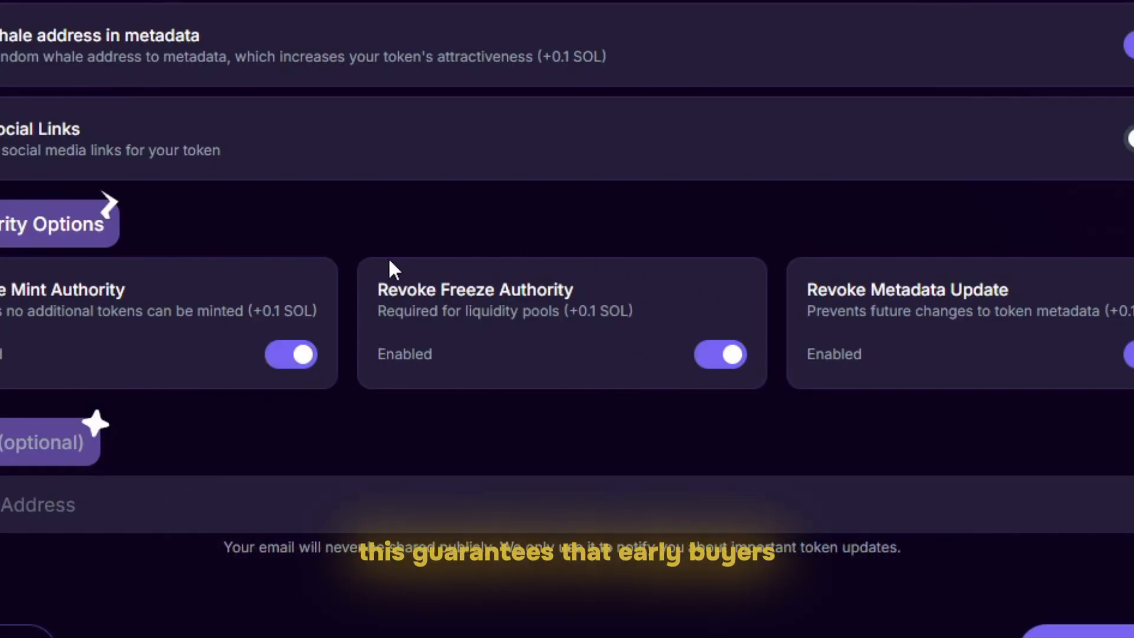
pyautogui.moveTo(745, 344)
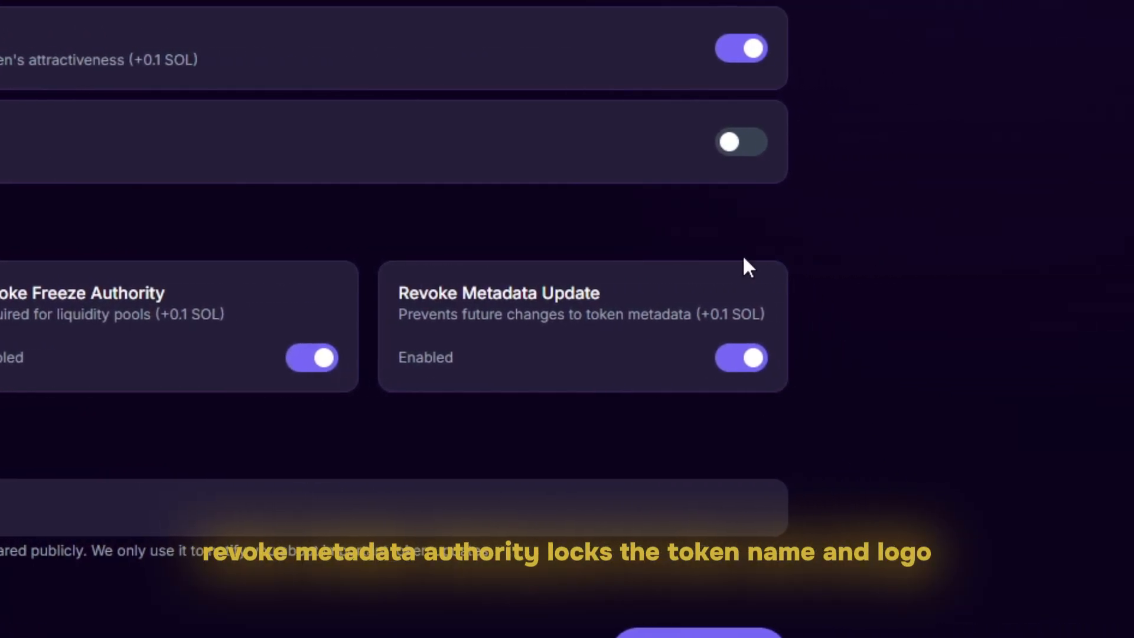
pyautogui.moveTo(431, 261)
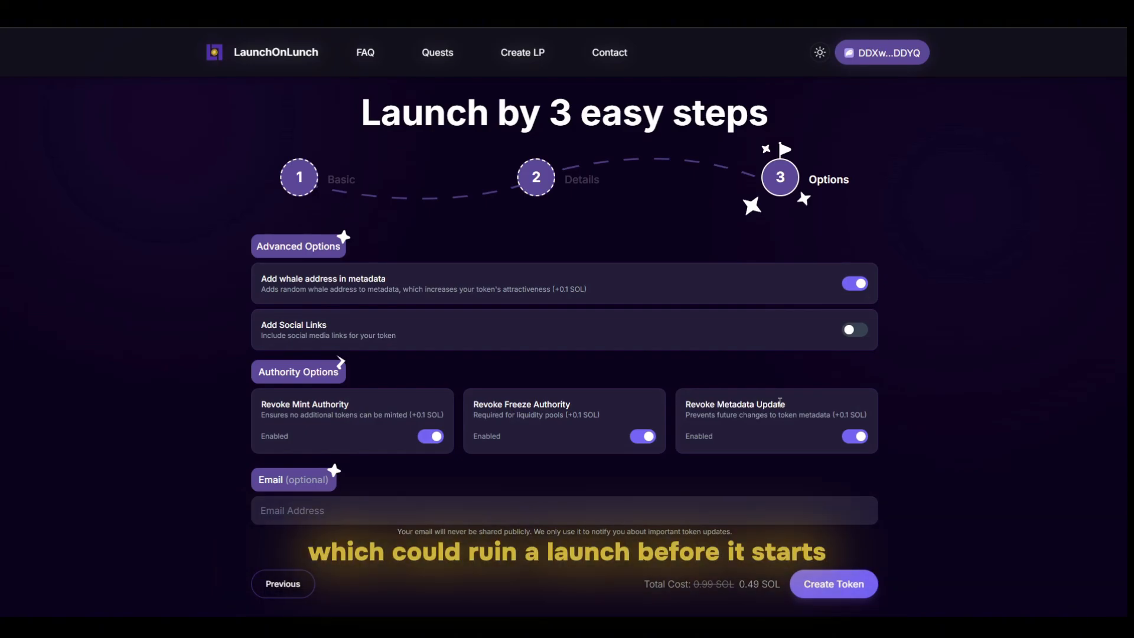
# Step: Review the Options step with revocations enabled and submit the token for creation at 0.49 SOL
pyautogui.scroll(-3)
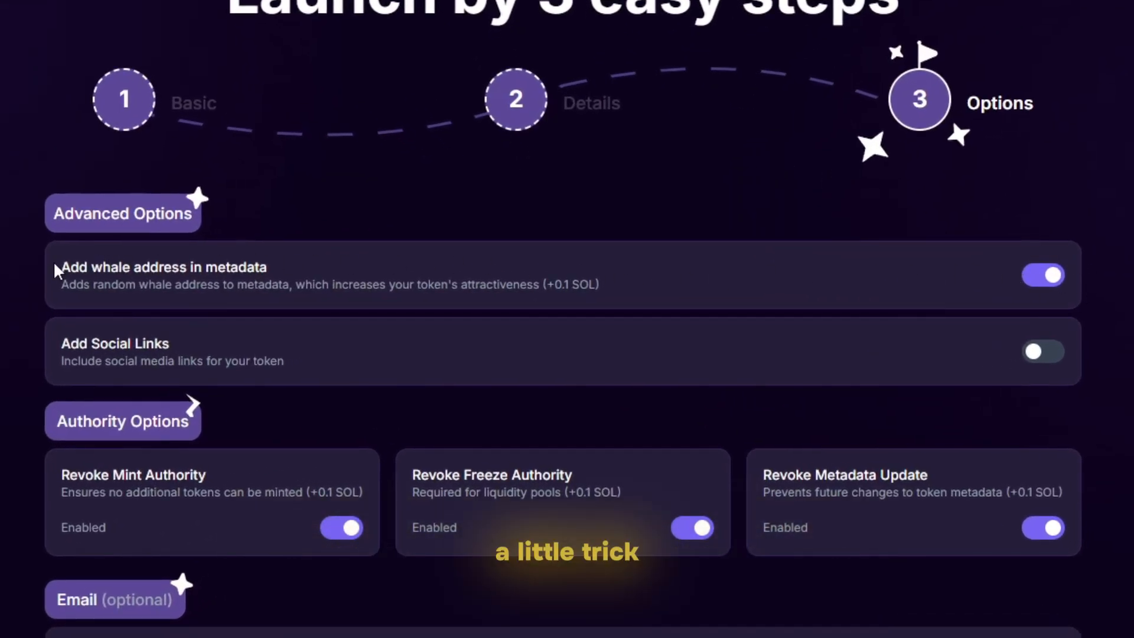
pyautogui.moveTo(847, 302)
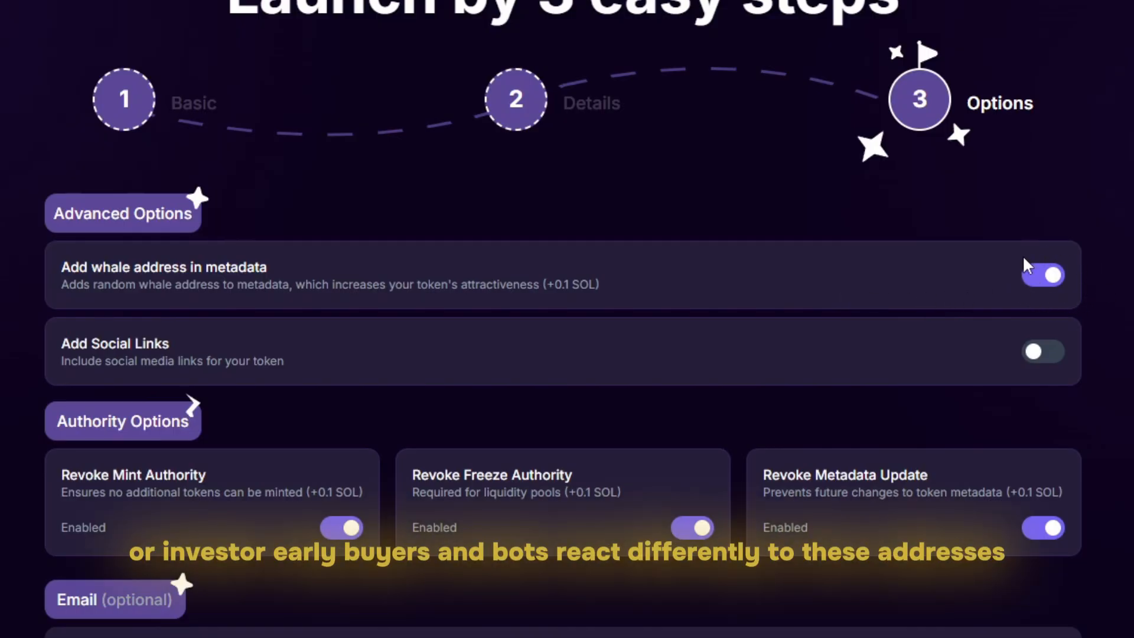
pyautogui.moveTo(1070, 278)
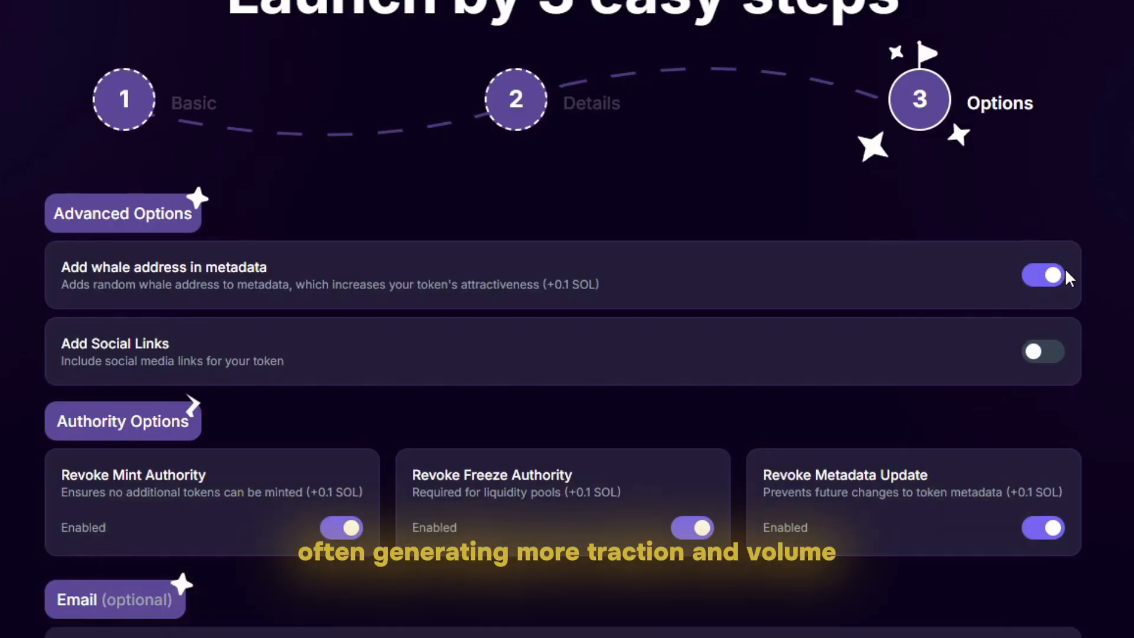
pyautogui.moveTo(1010, 277)
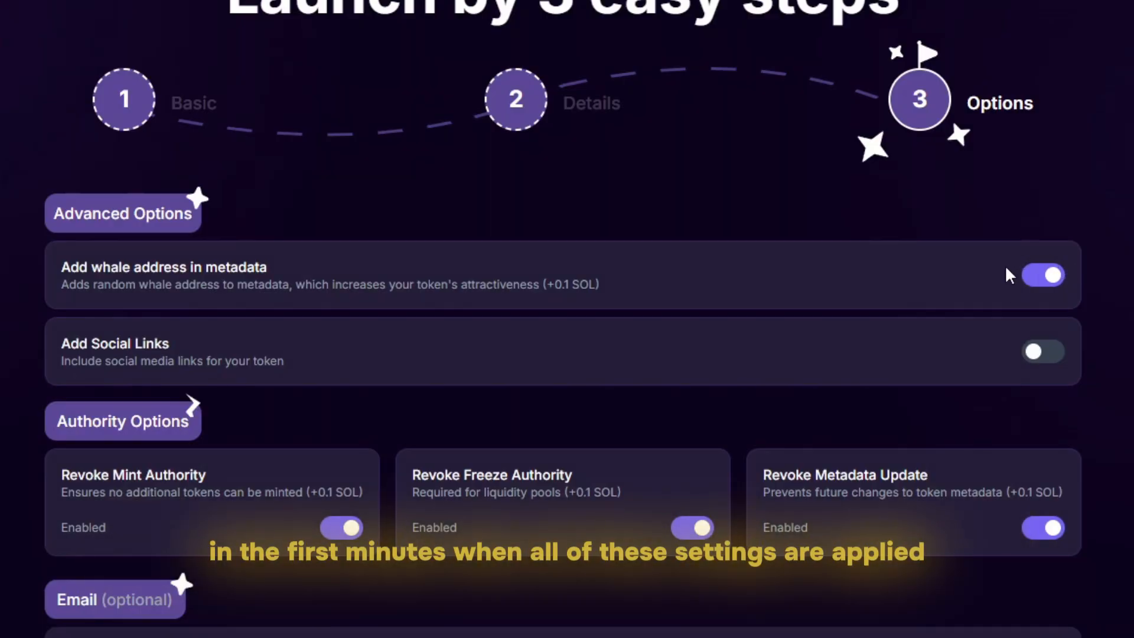
pyautogui.scroll(3)
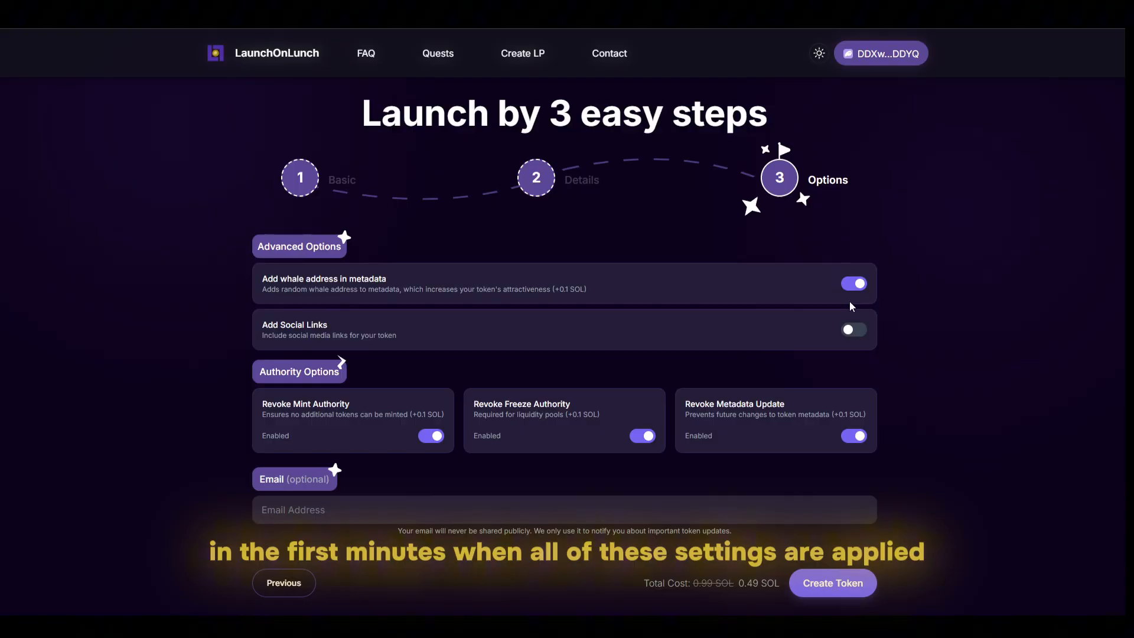
pyautogui.click(831, 583)
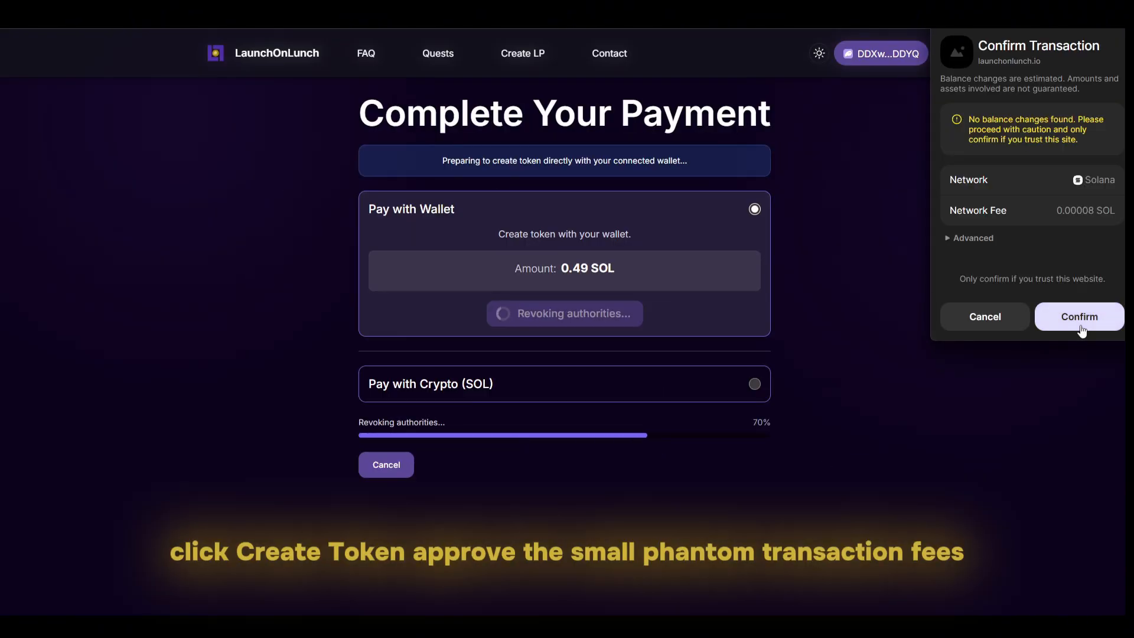
# Step: Approve the 0.49 SOL creation payment in Phantom and continue to liquidity pool creation
pyautogui.click(1078, 316)
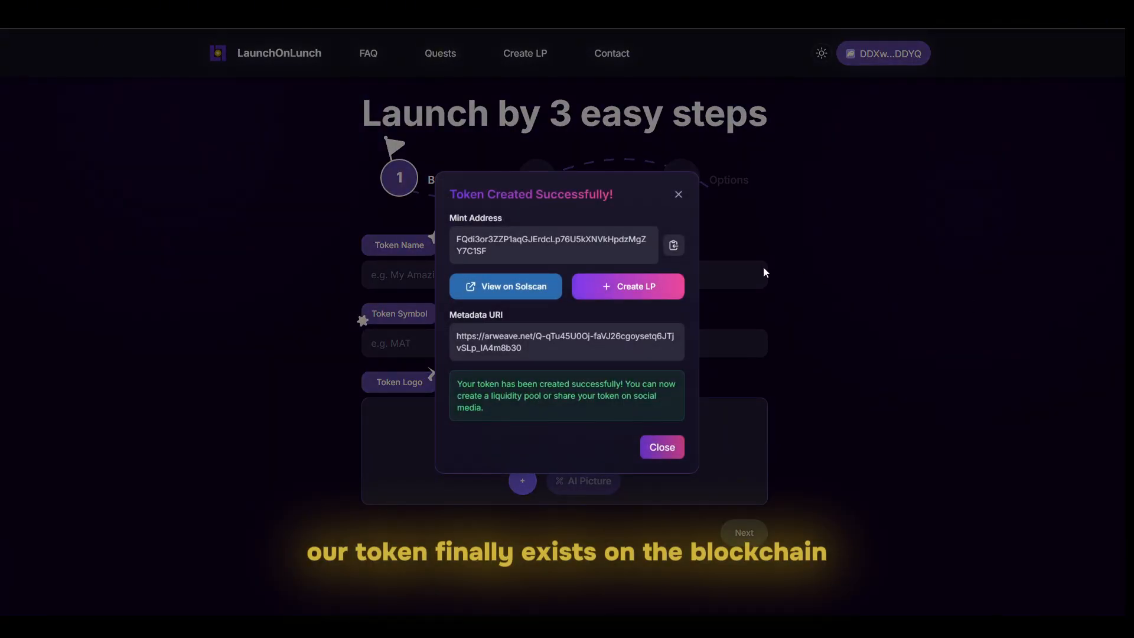
pyautogui.moveTo(627, 286)
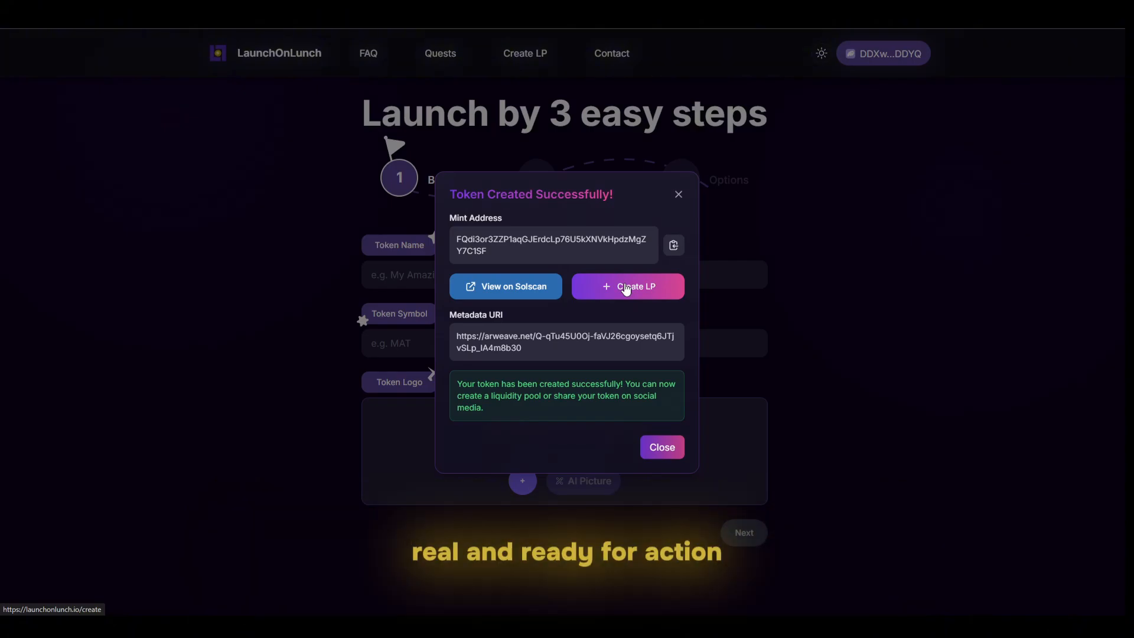
pyautogui.click(505, 285)
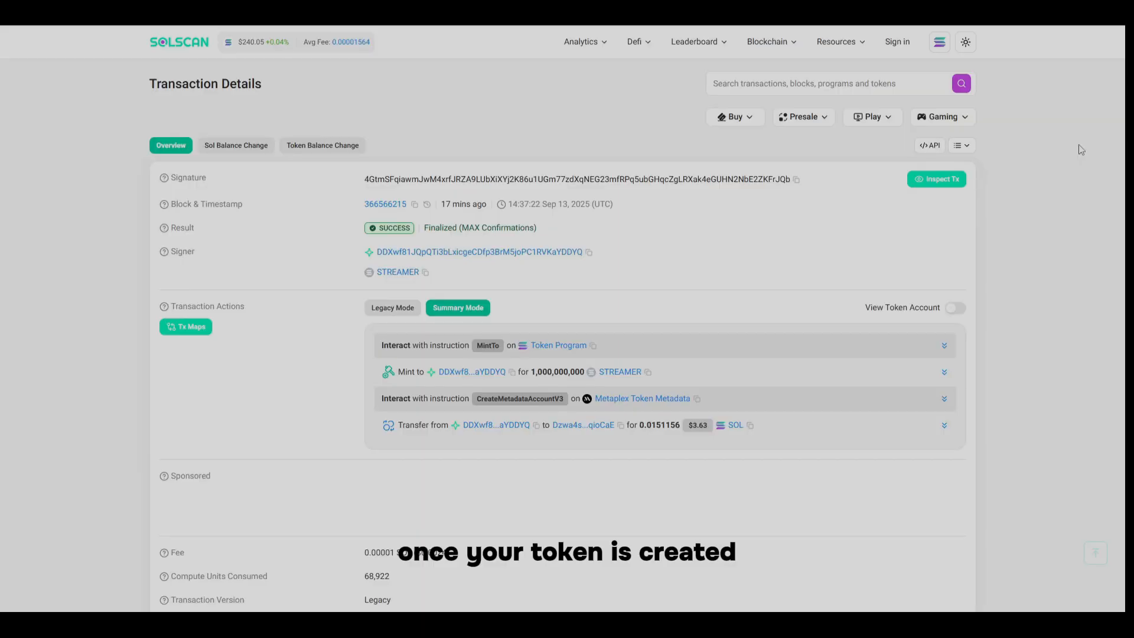
pyautogui.scroll(-3)
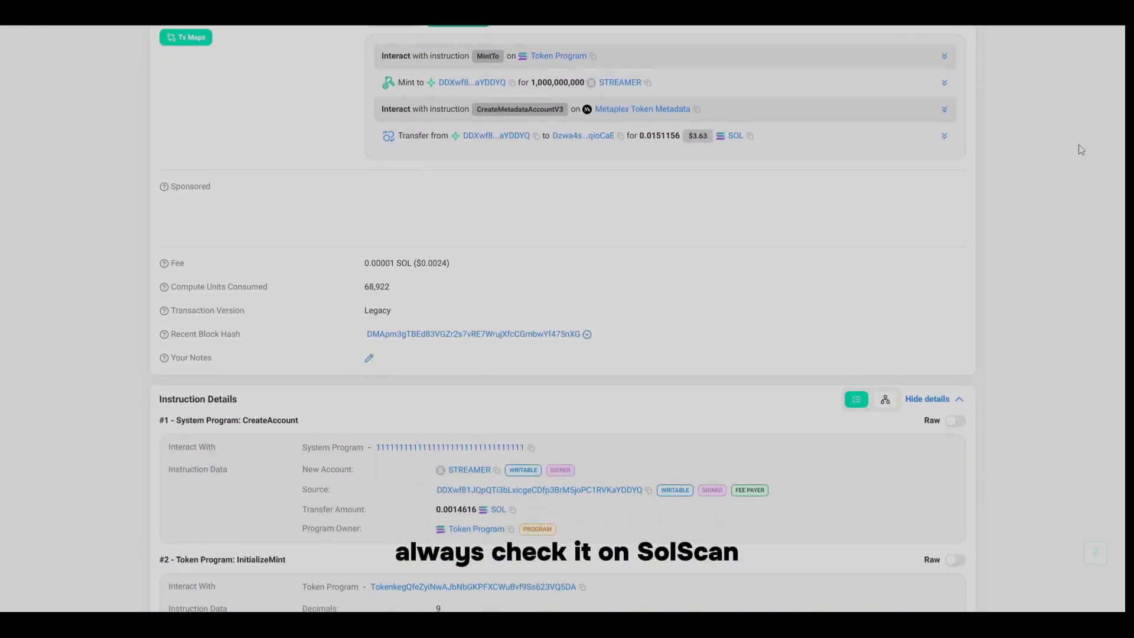
pyautogui.scroll(-3)
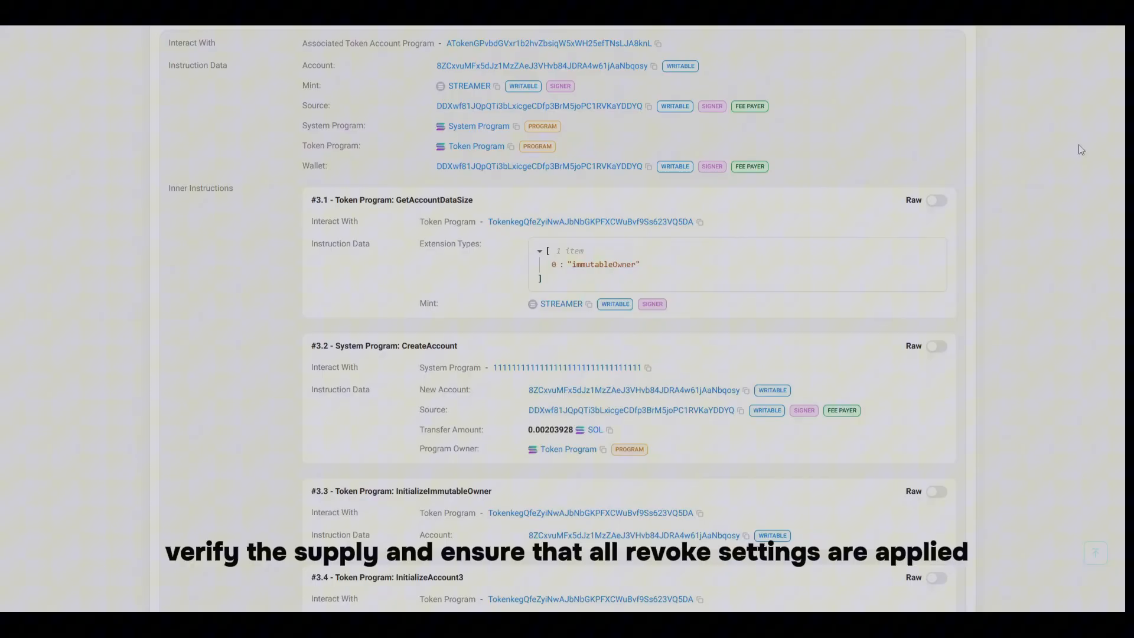
pyautogui.scroll(-3)
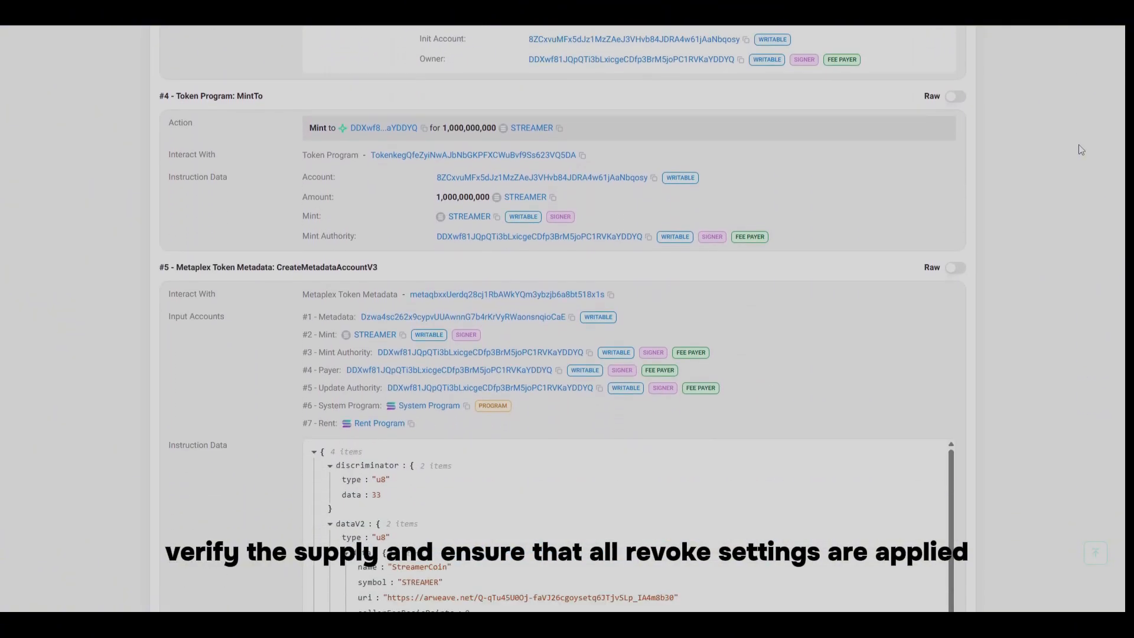
pyautogui.scroll(-3)
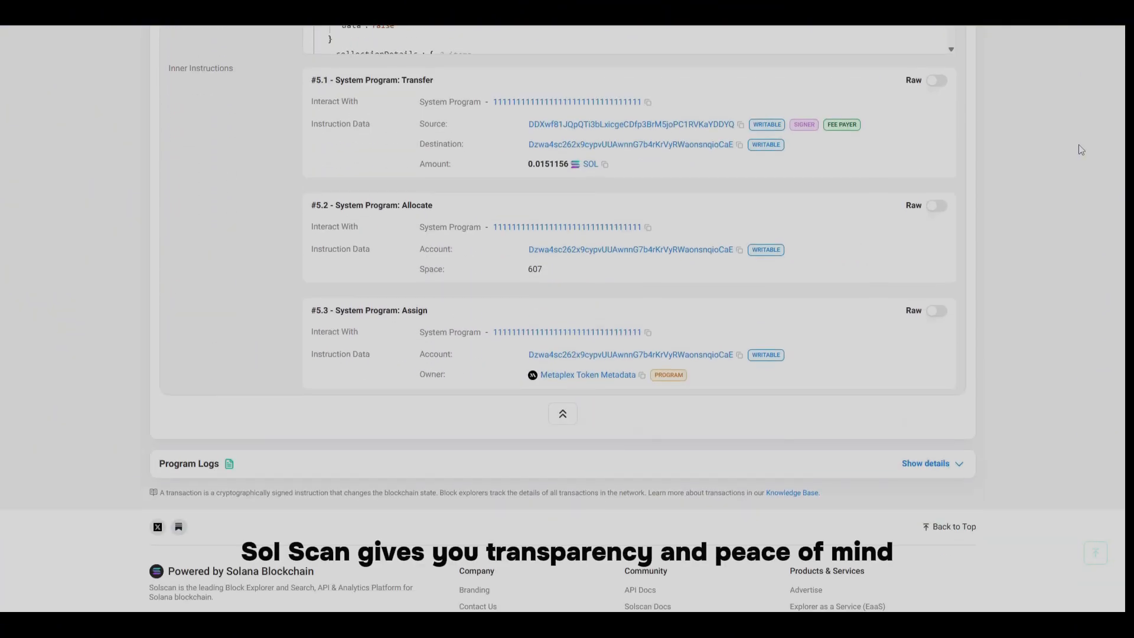
pyautogui.scroll(3)
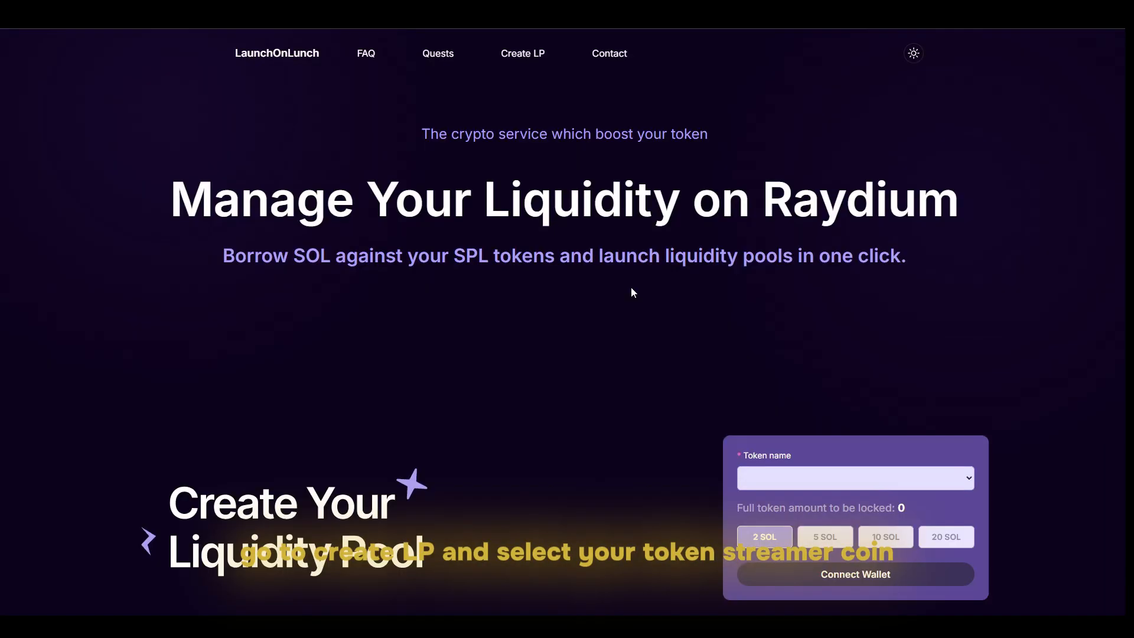
# Step: Choose StreamerCoin with the 10 SOL option and create the liquidity pool
pyautogui.click(853, 574)
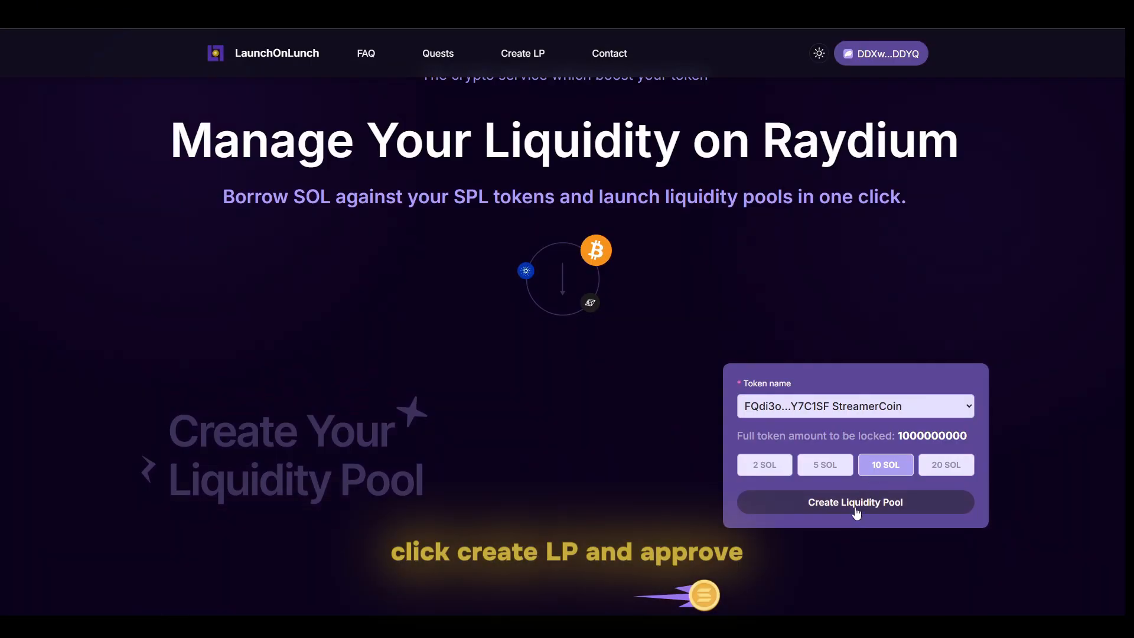
pyautogui.click(854, 502)
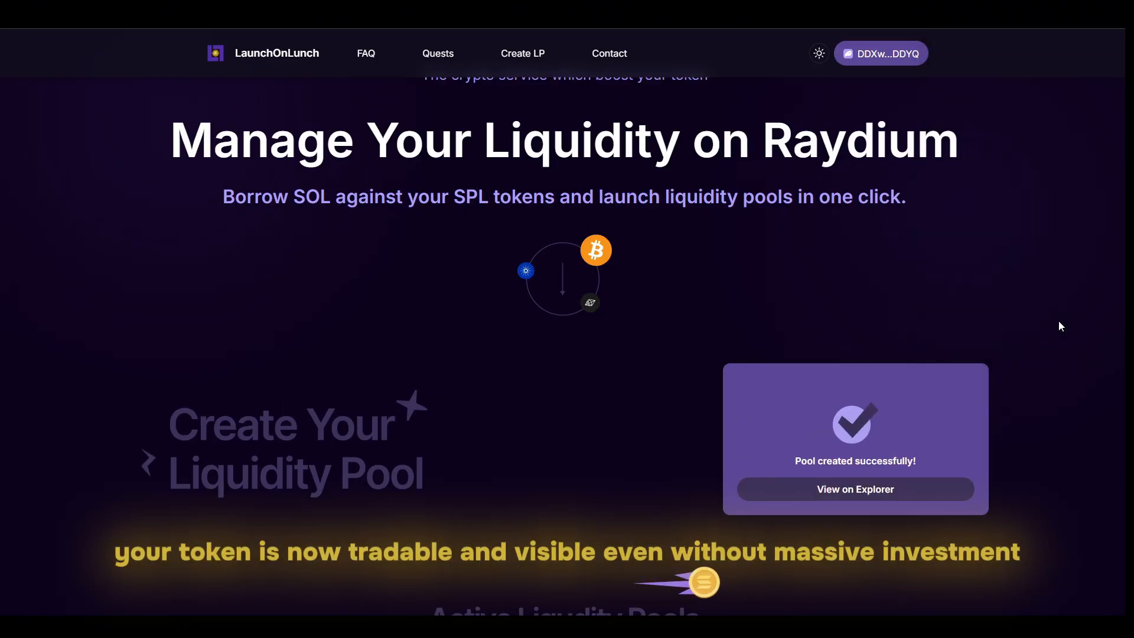
pyautogui.scroll(-3)
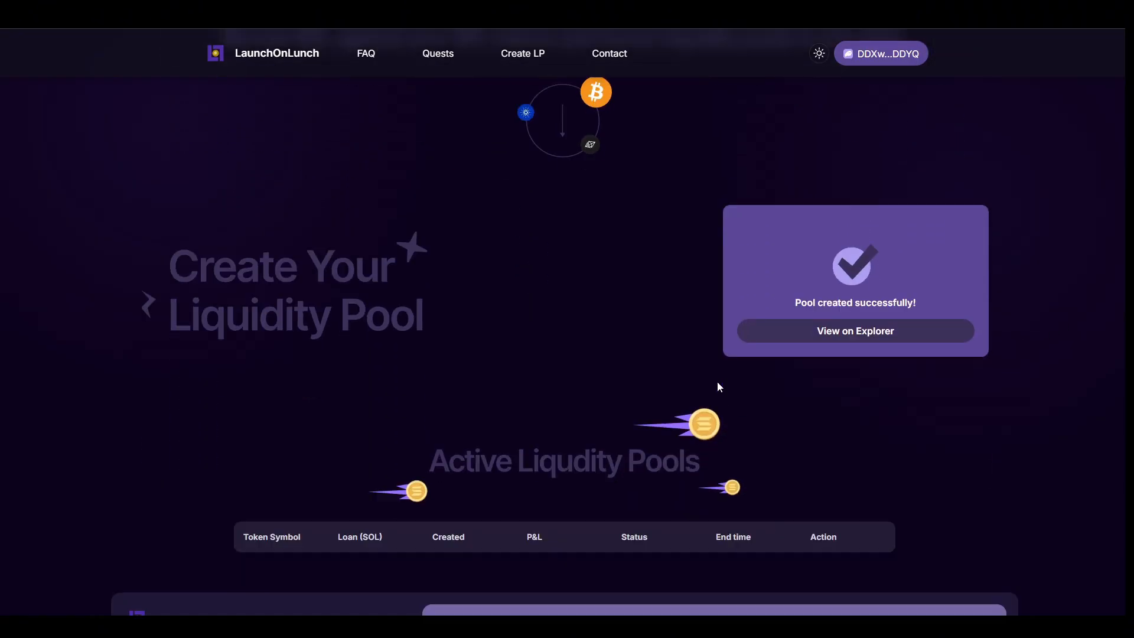
# Step: Scroll back to the token-created notice listing StreamerCoin's mint address
pyautogui.scroll(3)
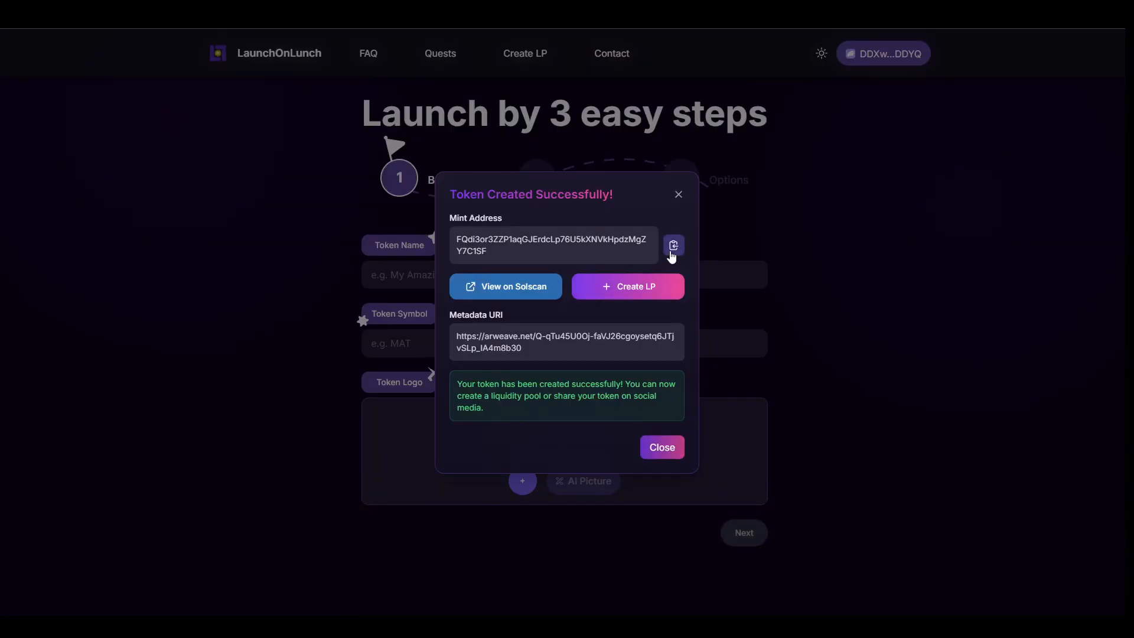
pyautogui.moveTo(648, 90)
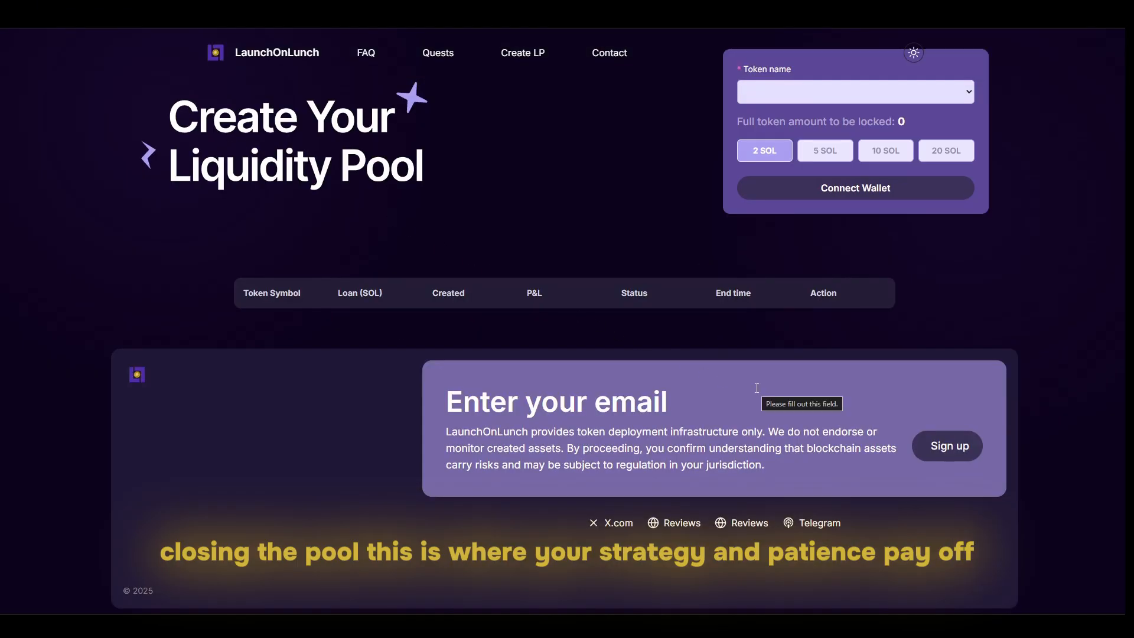
# Step: Close the active 10 SOL pool, confirm in Phantom, and check the returned SOL balance
pyautogui.click(853, 188)
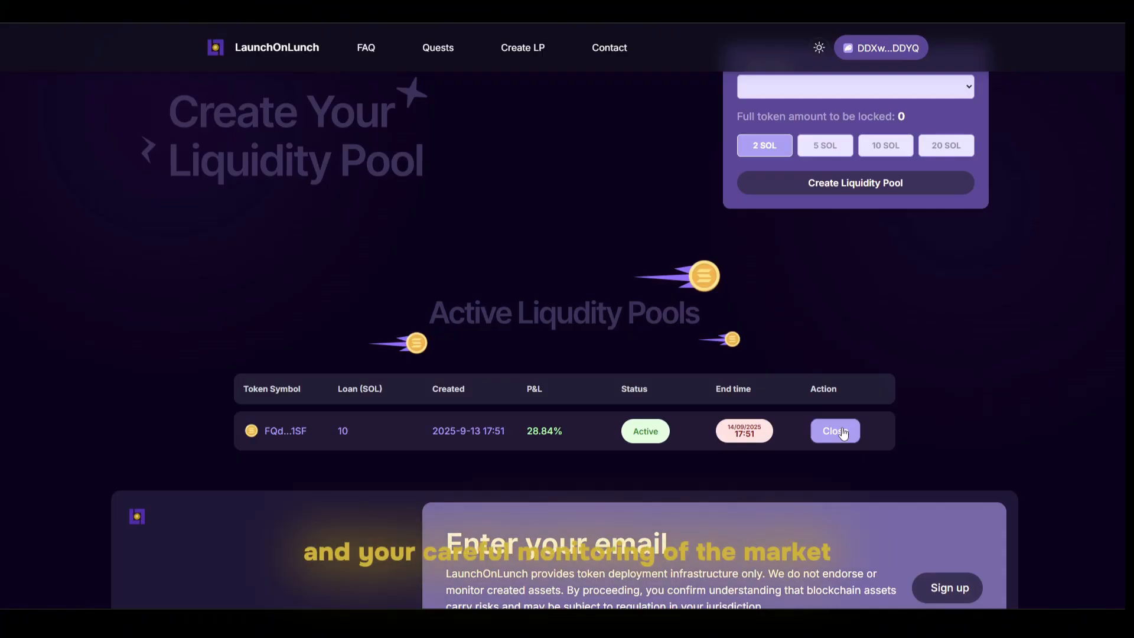
pyautogui.click(834, 430)
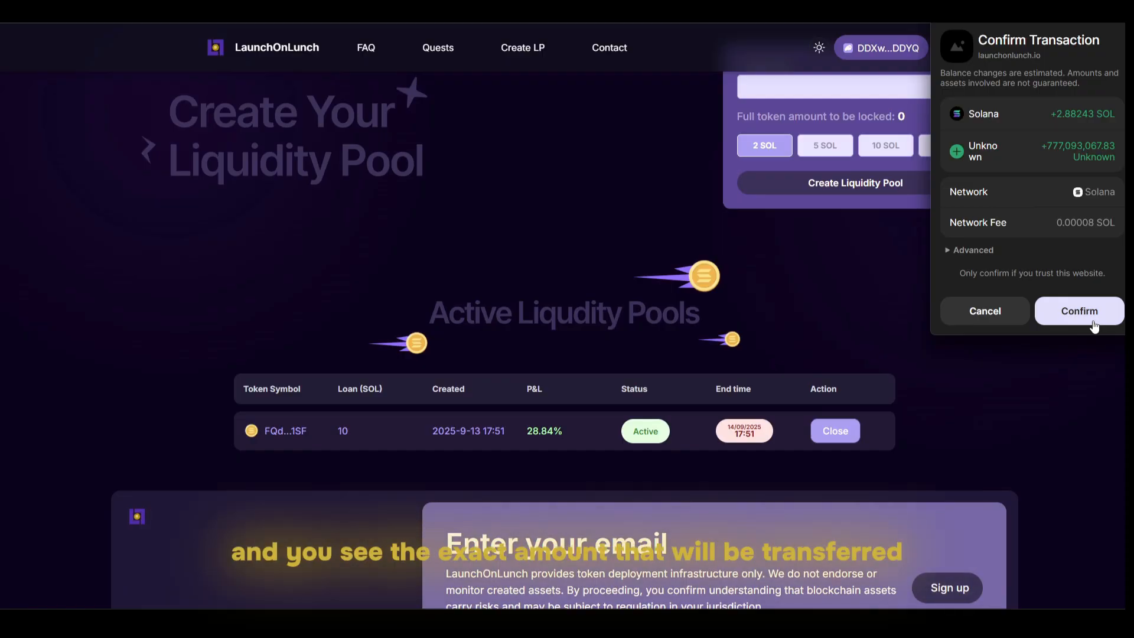
pyautogui.click(1078, 310)
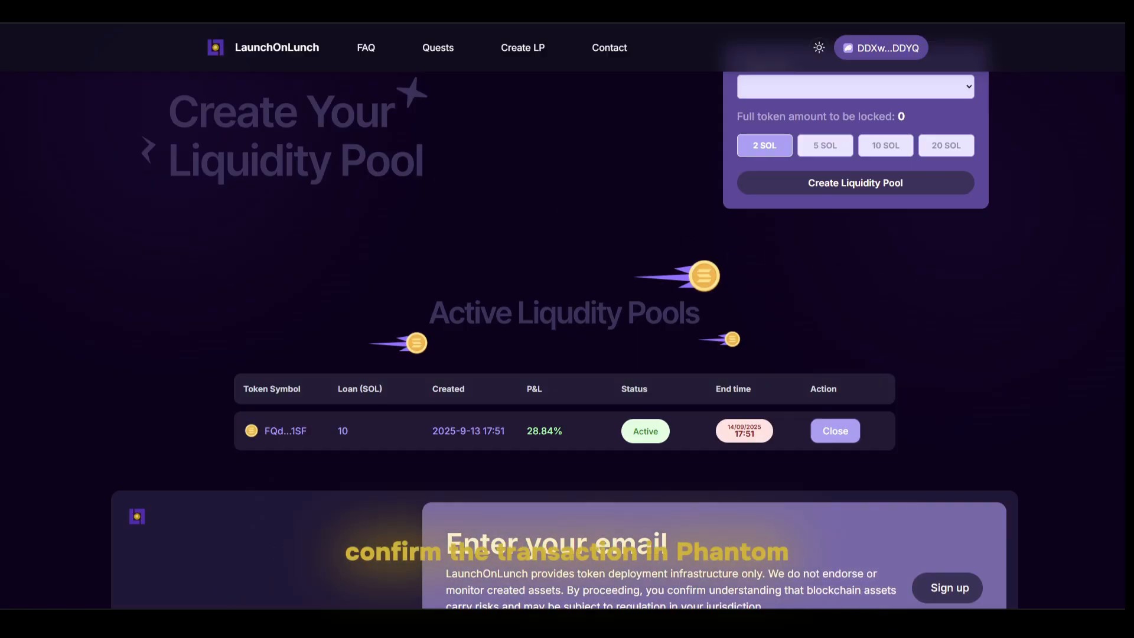
pyautogui.click(879, 47)
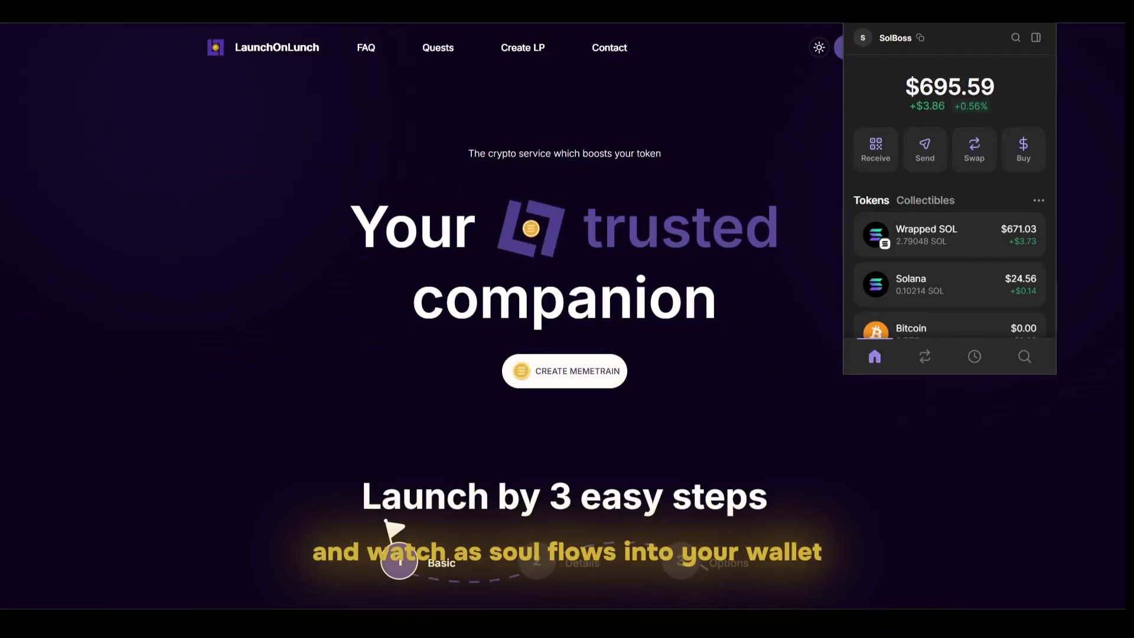